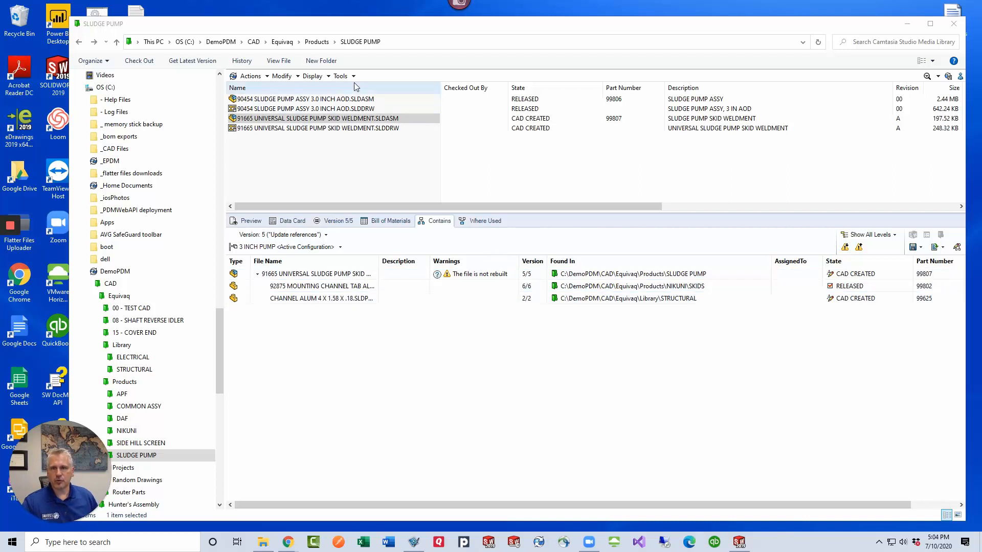
Launch SOLIDWORKS 2019 from the desktop, leaving the SLUDGE PUMP vault folder.
{"action": "left_click", "coordinate": [342, 76]}
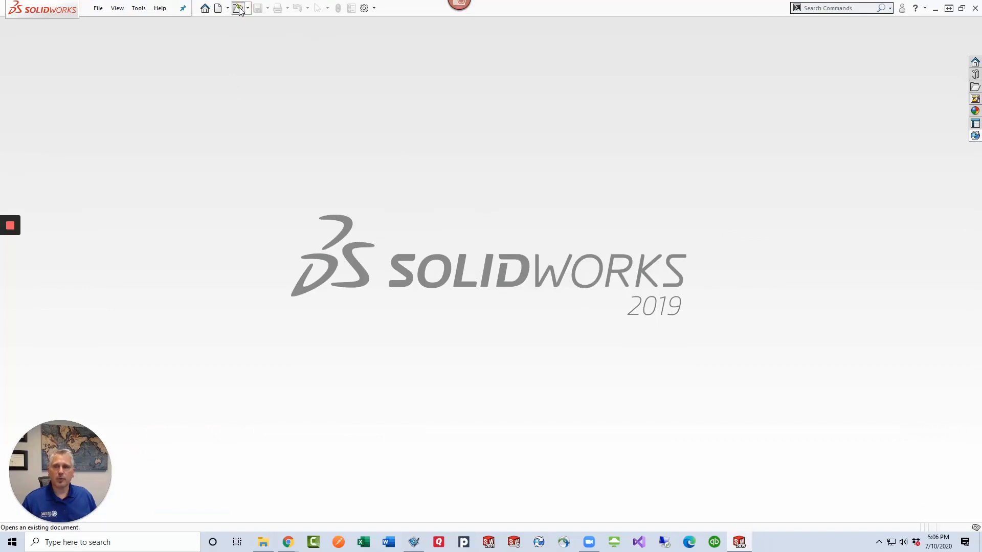
In the Open dialog list files by Details and select 91665 UNIVERSAL SLUDGE PUMP SKID WELDMENT.SLDASM with its references shown.
{"action": "left_click", "coordinate": [236, 7]}
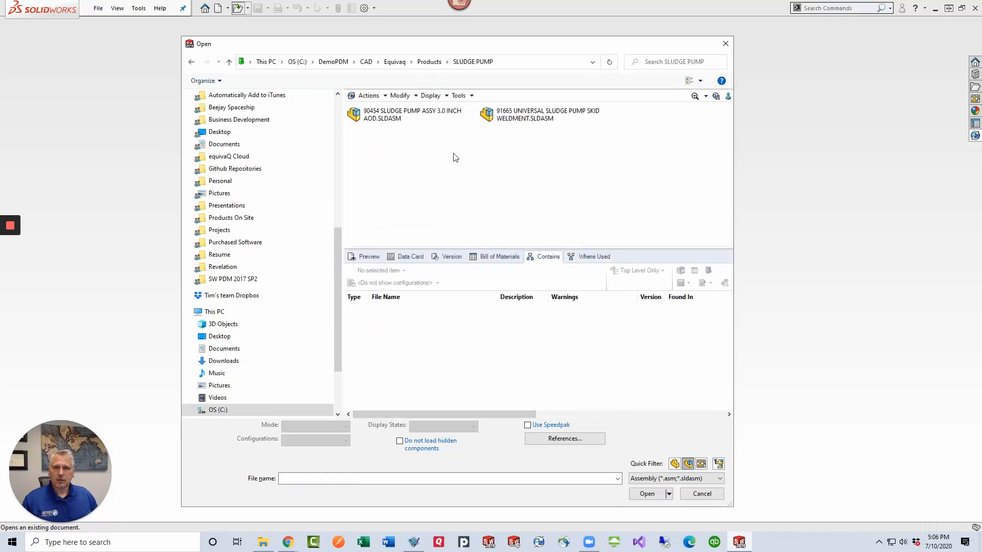
{"action": "left_click", "coordinate": [700, 80]}
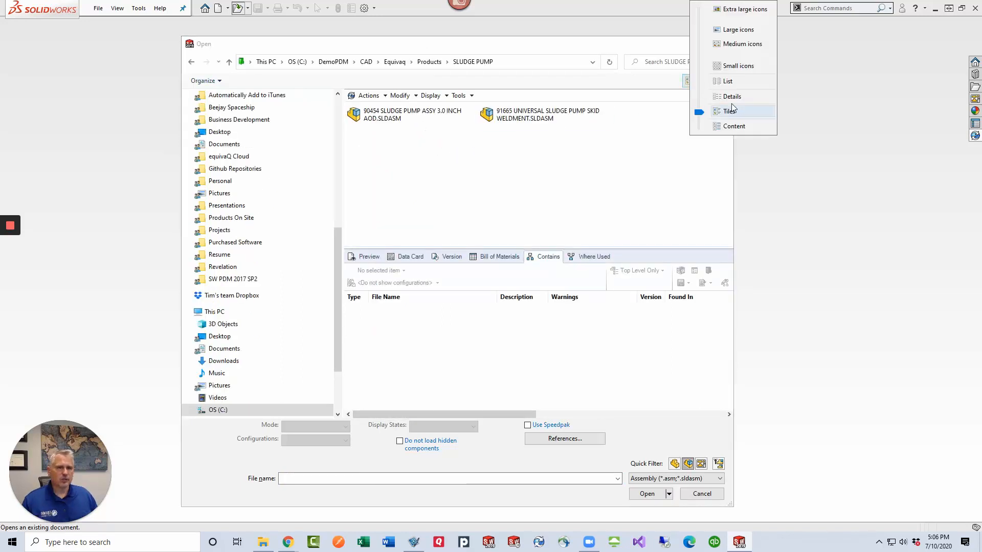
{"action": "left_click", "coordinate": [732, 96]}
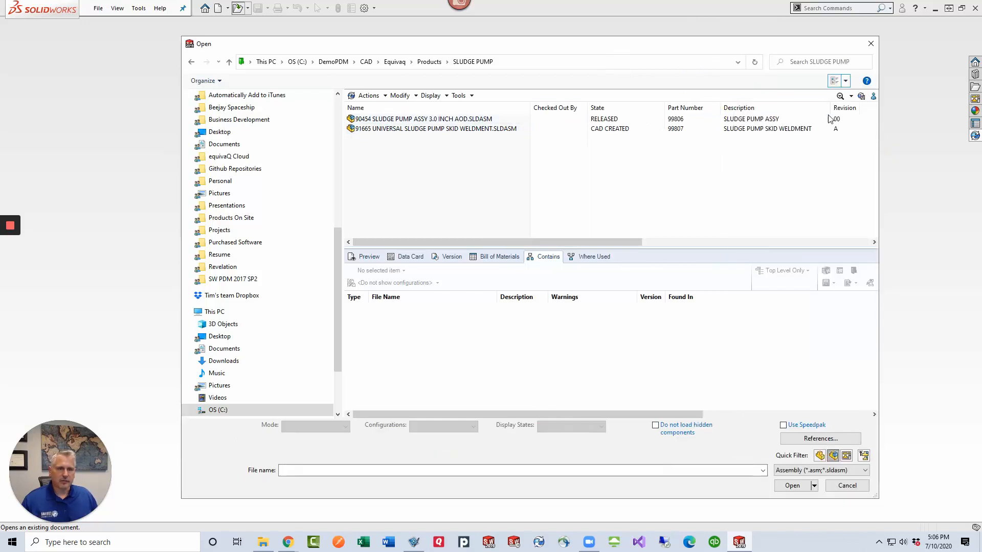
{"action": "left_click", "coordinate": [439, 129]}
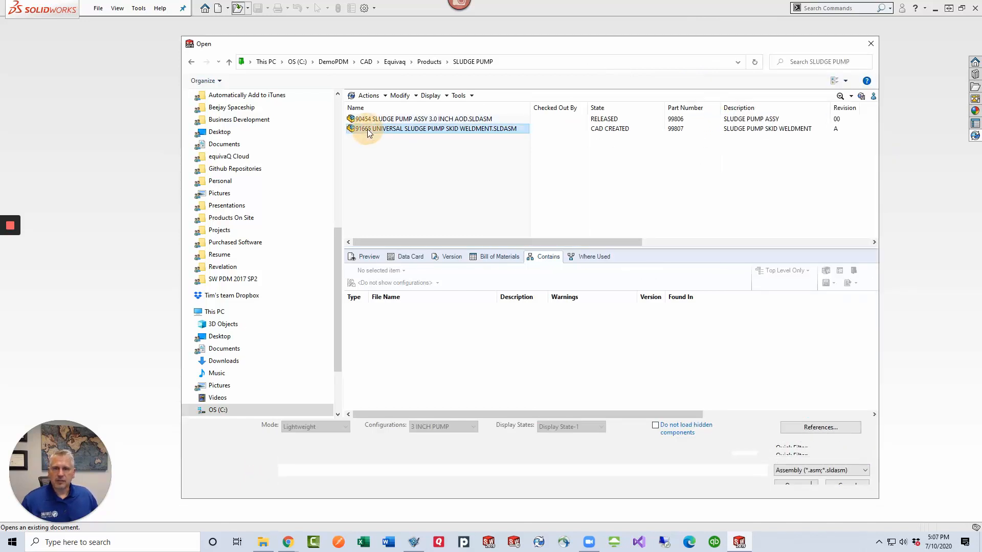
{"action": "left_click", "coordinate": [445, 128]}
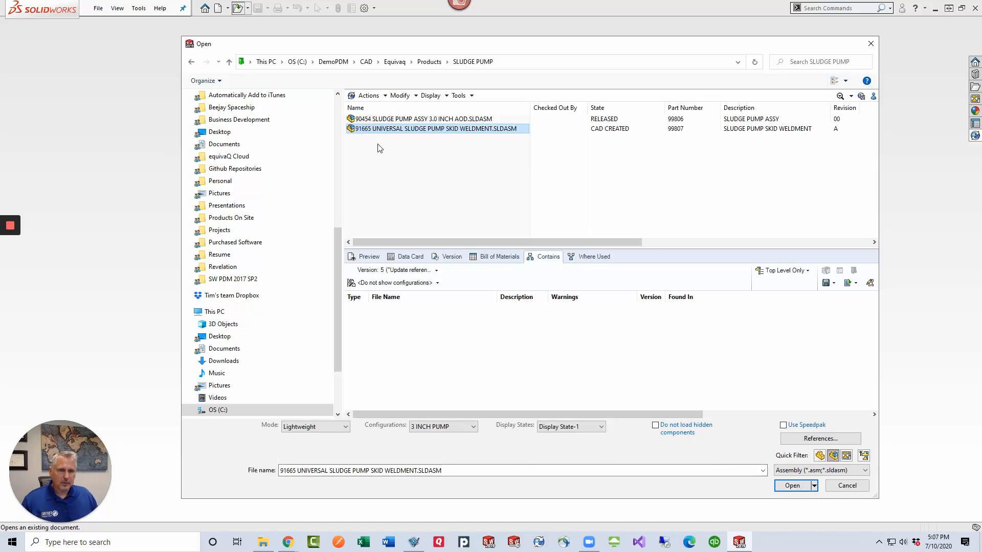
{"action": "left_click", "coordinate": [547, 256]}
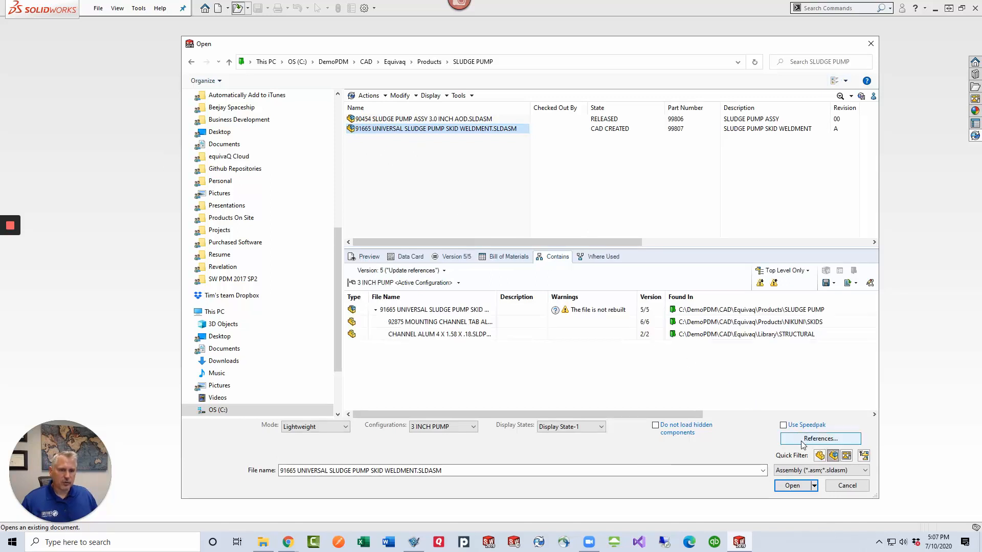
Bring up the referenced file locations for the weldment's three parts.
{"action": "left_click", "coordinate": [821, 439]}
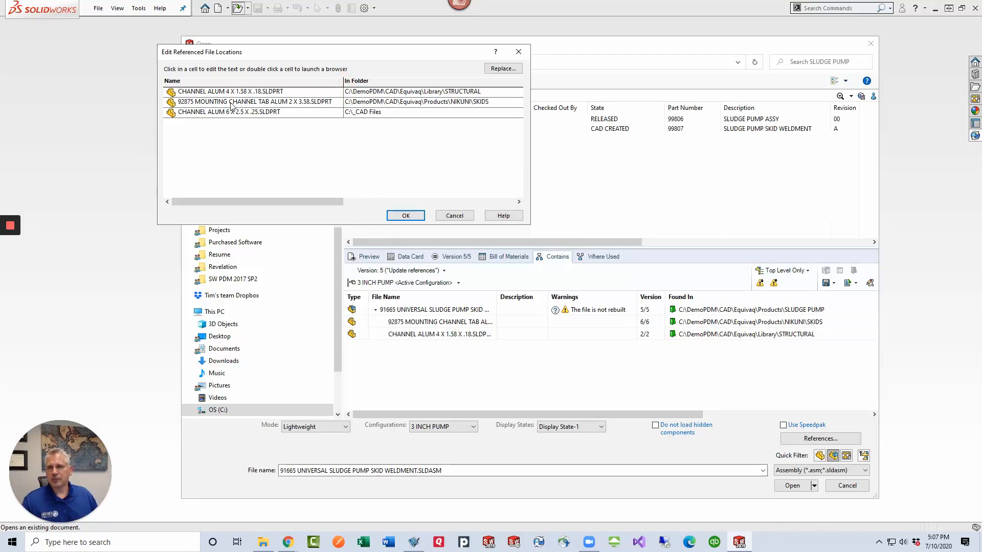
{"action": "mouse_move", "coordinate": [429, 216]}
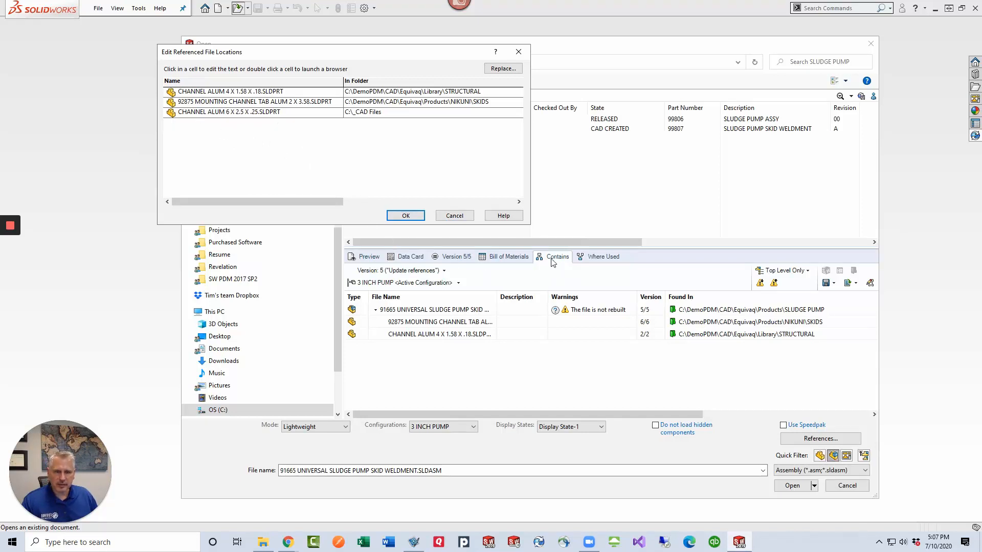
{"action": "mouse_move", "coordinate": [420, 313]}
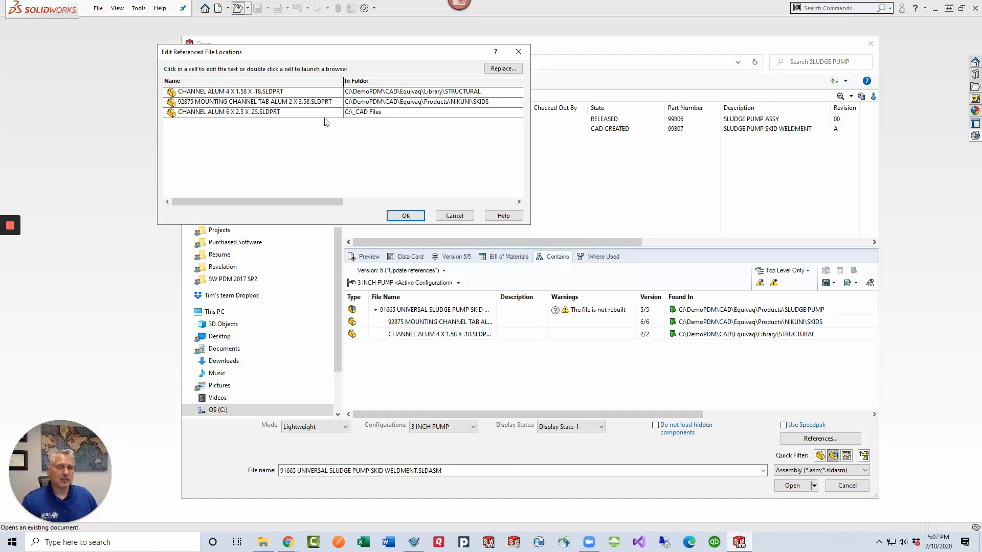
{"action": "mouse_move", "coordinate": [409, 115]}
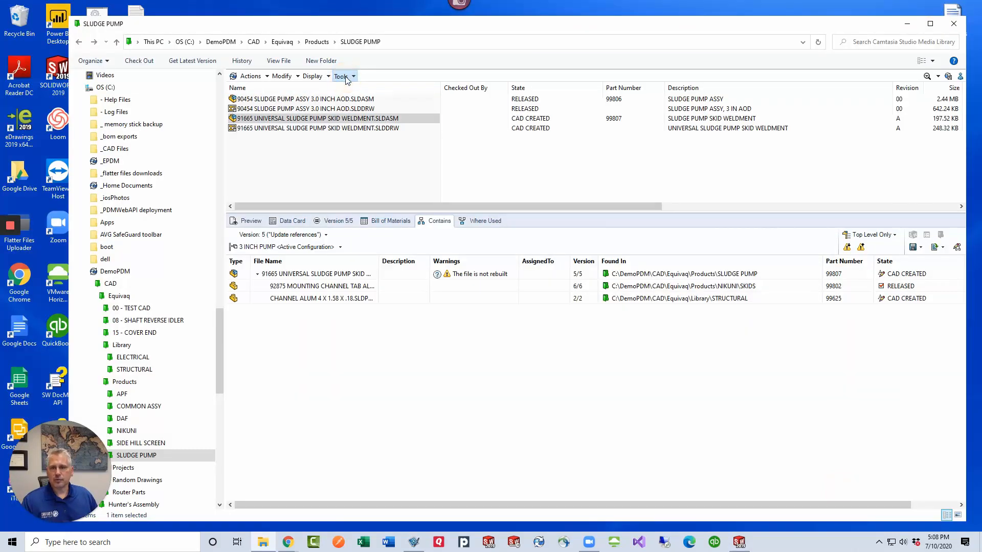
Run Update References on the weldment and select the out-of-vault CHANNEL ALUM 6 X 2.5 X .25 reference to add.
{"action": "left_click", "coordinate": [341, 75]}
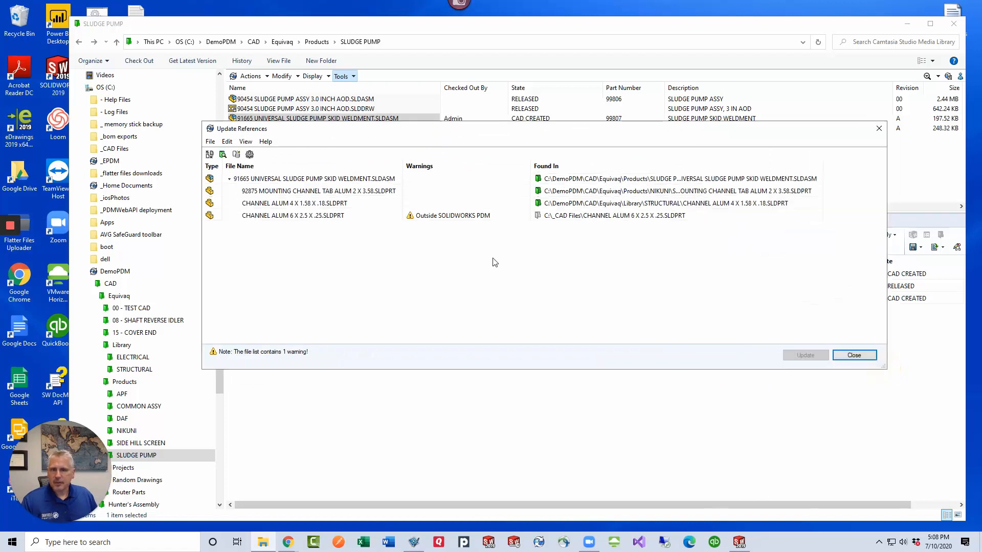
{"action": "left_click", "coordinate": [292, 216]}
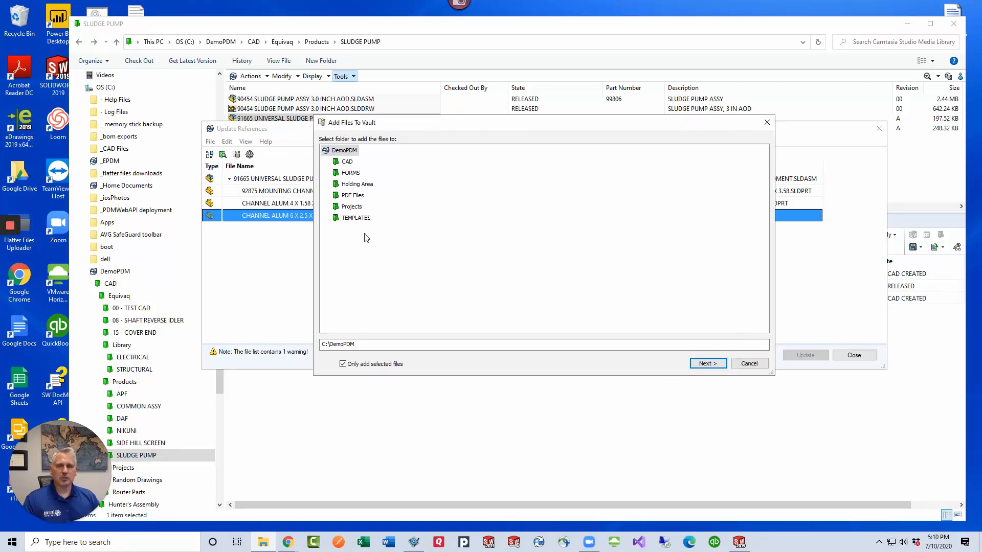
{"action": "mouse_move", "coordinate": [353, 166]}
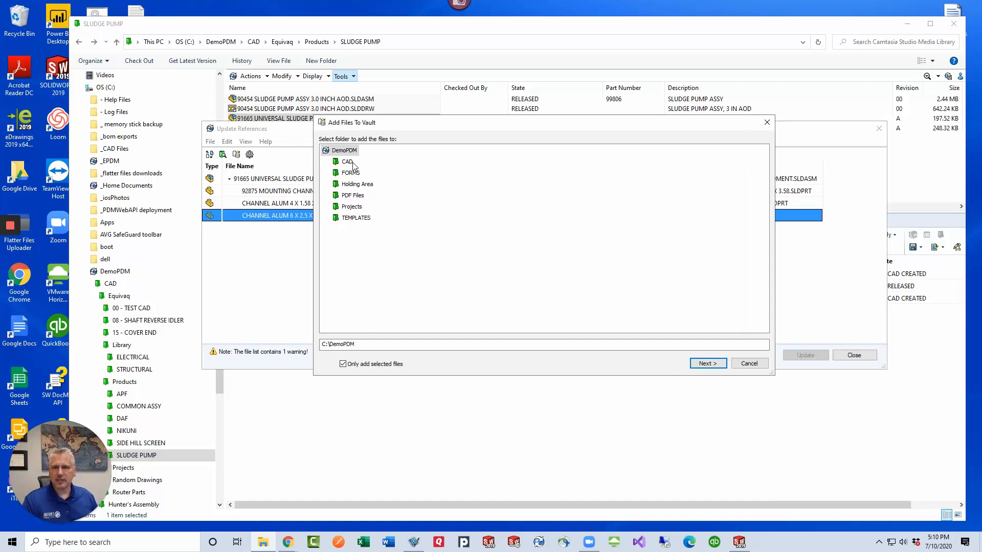
Add the CHANNEL ALUM 6 X 2.5 X .25 part into the vault's CAD\Equivaq folder.
{"action": "left_click", "coordinate": [335, 162]}
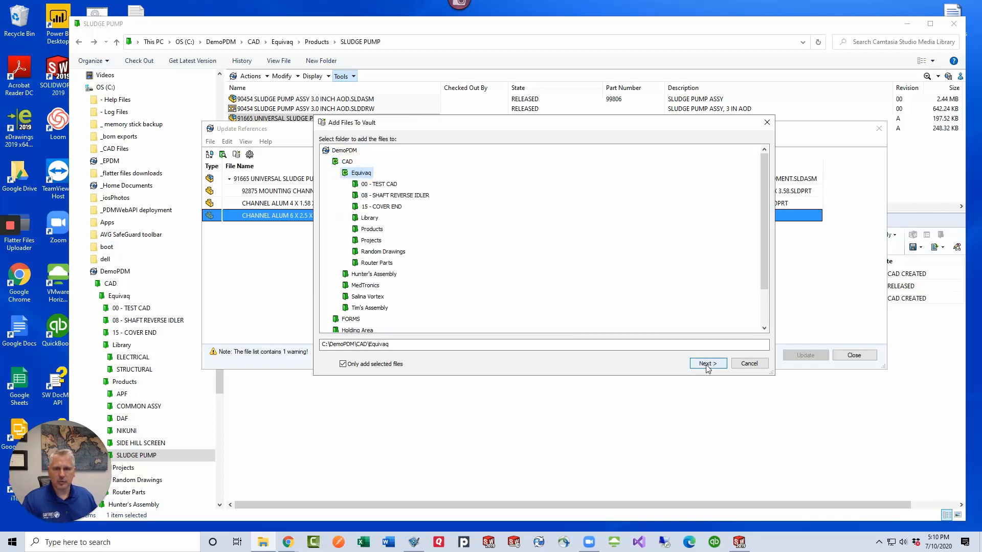
{"action": "left_click", "coordinate": [707, 363]}
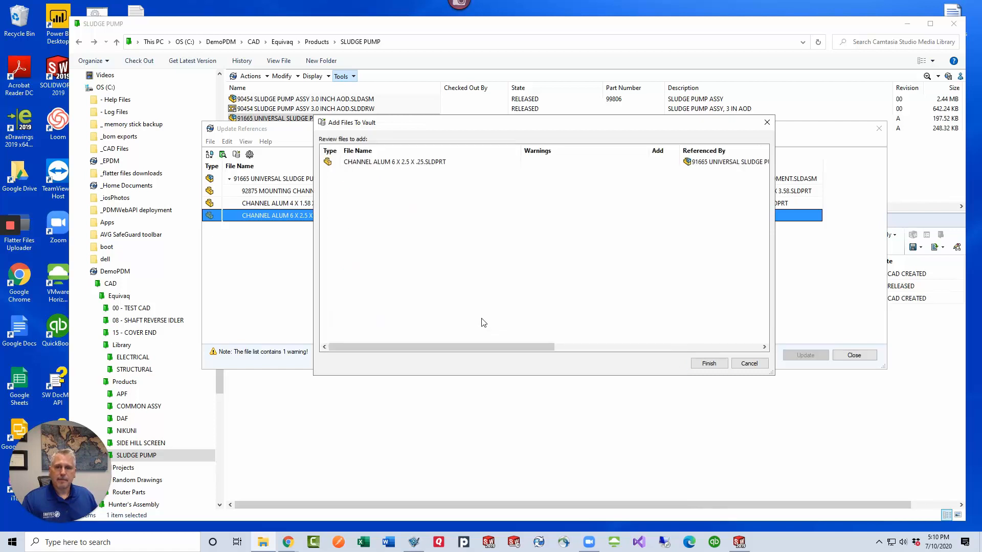
{"action": "left_click", "coordinate": [395, 161]}
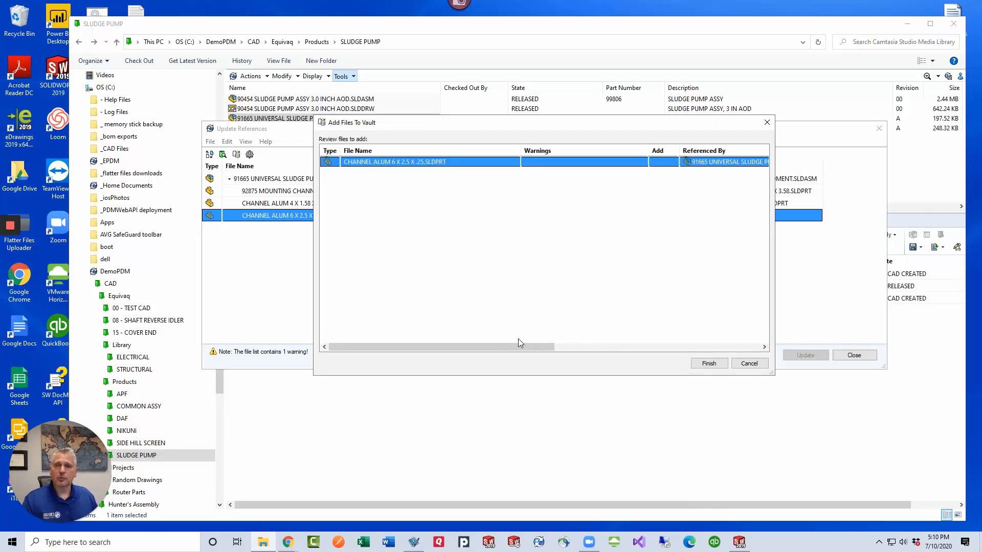
{"action": "left_click", "coordinate": [708, 363]}
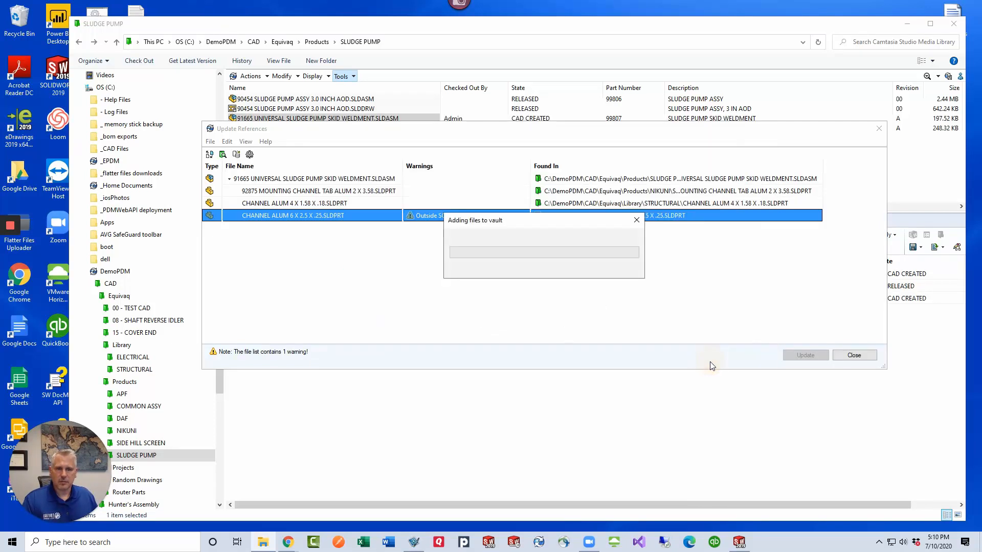
{"action": "mouse_move", "coordinate": [706, 363]}
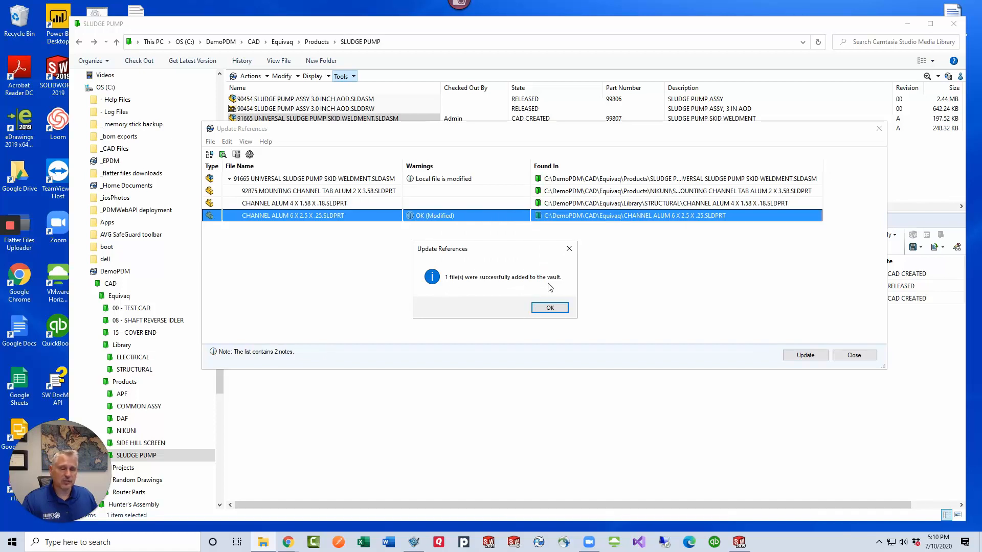
Replace the CHANNEL ALUM 4 X 1.58 X .18 reference with BAR FLAT SS304 .25 X 2.00 from Library\STRUCTURAL.
{"action": "left_click", "coordinate": [549, 307]}
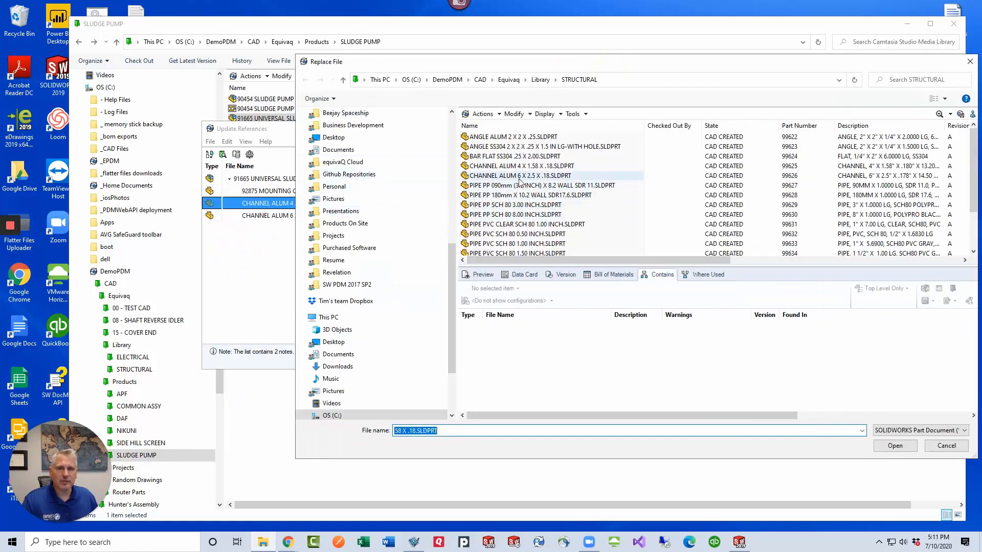
{"action": "left_click", "coordinate": [513, 156]}
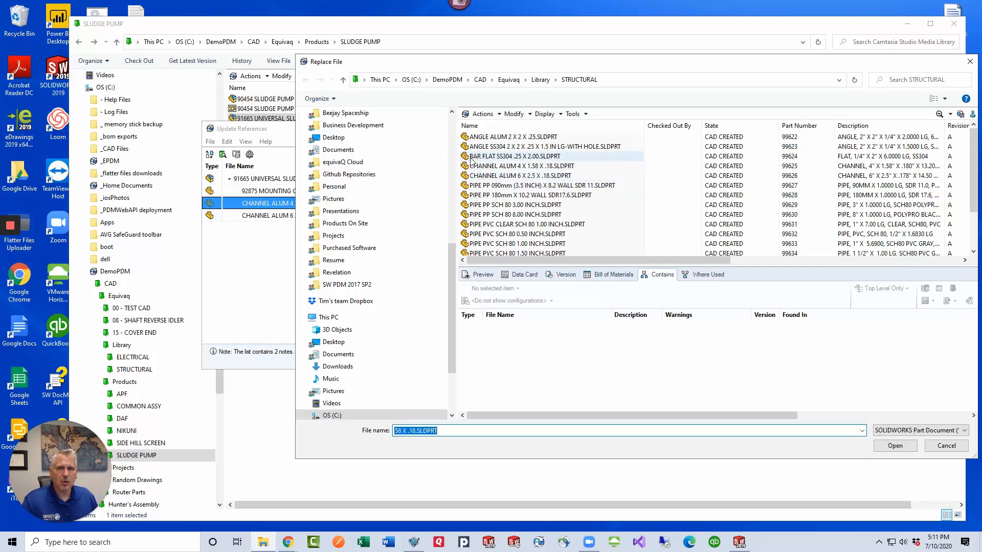
{"action": "left_click", "coordinate": [516, 156]}
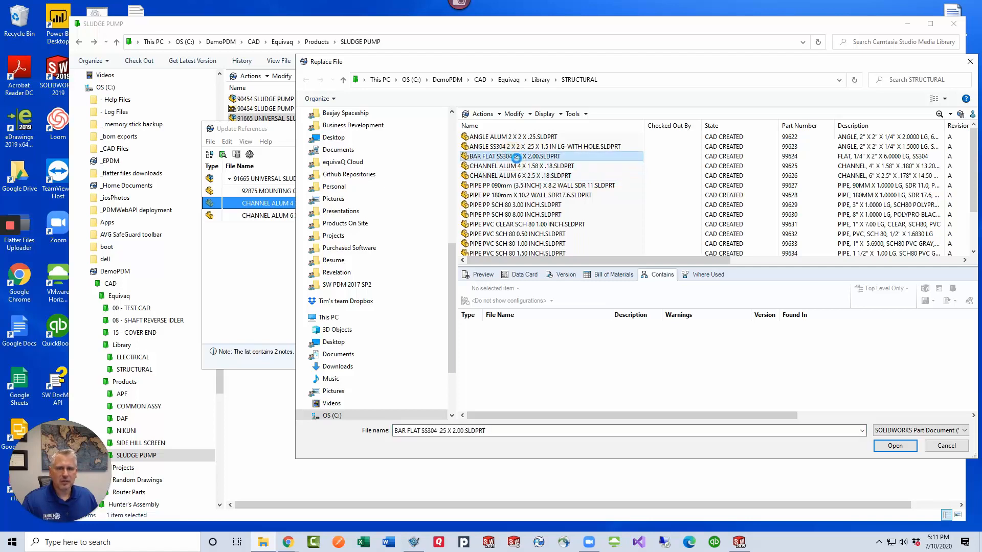
{"action": "left_click", "coordinate": [513, 155]}
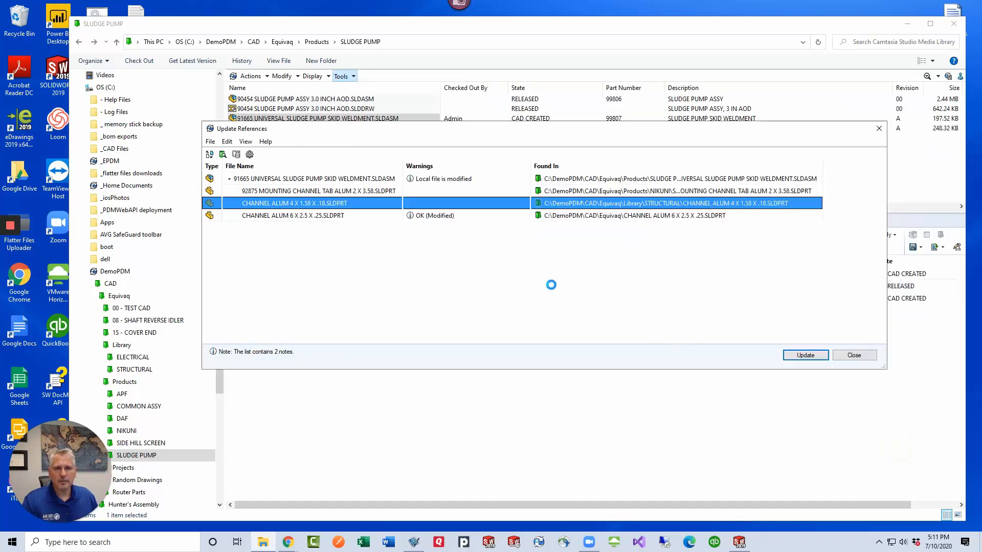
{"action": "left_click", "coordinate": [804, 355]}
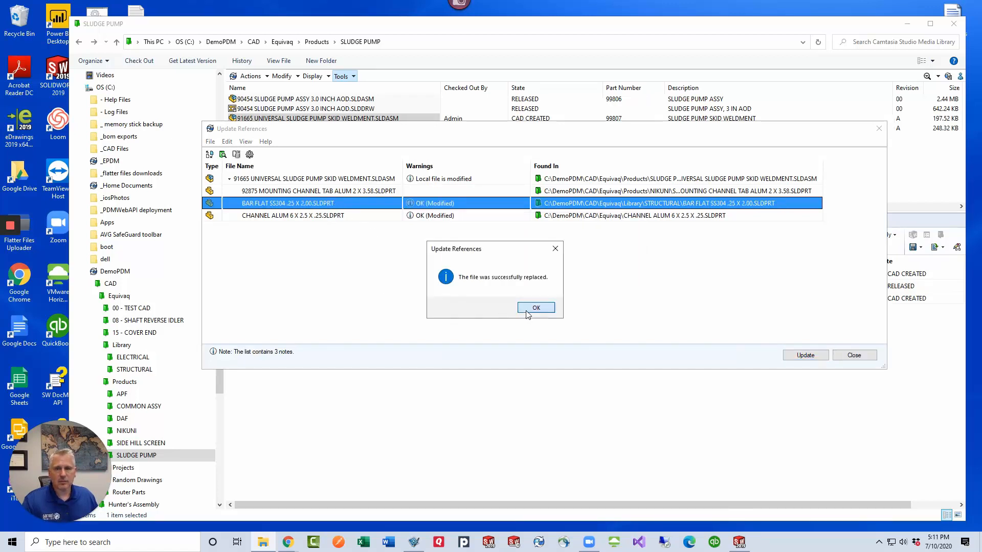
{"action": "left_click", "coordinate": [535, 308]}
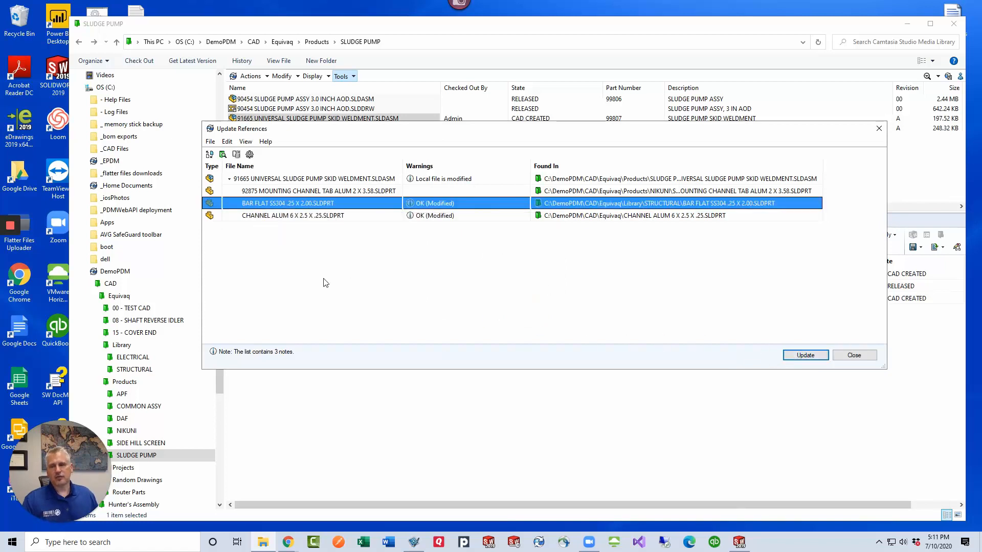
{"action": "mouse_move", "coordinate": [236, 155]}
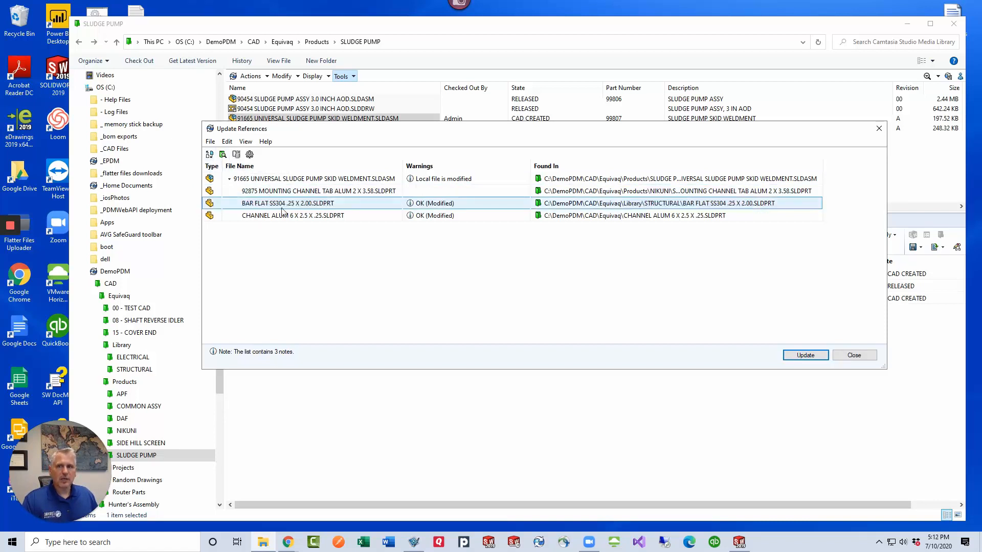
{"action": "left_click", "coordinate": [313, 190]}
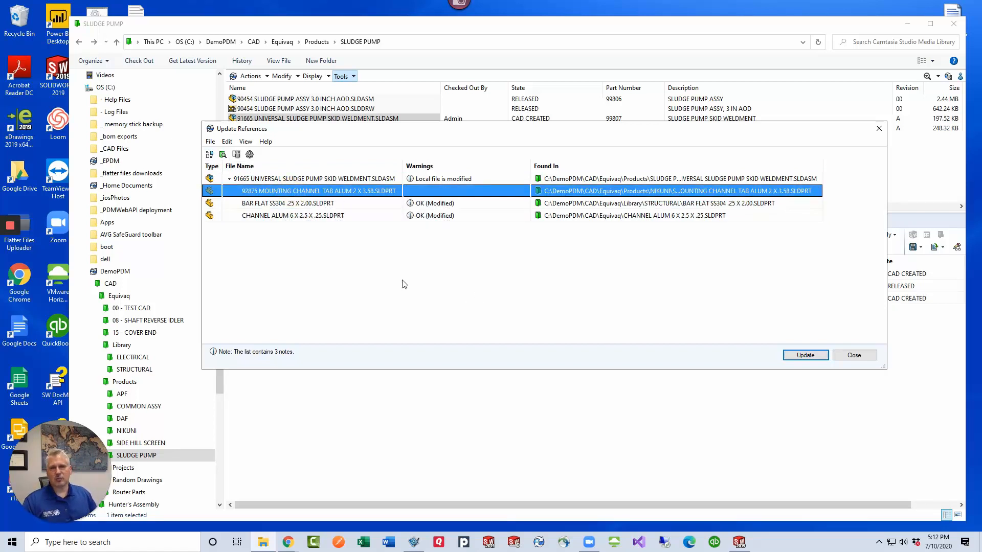
{"action": "mouse_move", "coordinate": [223, 154]}
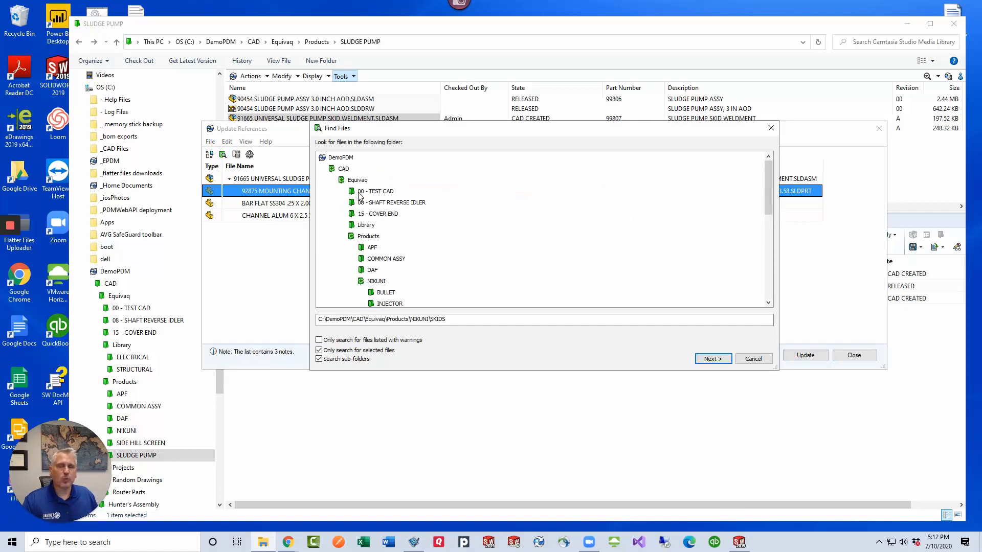
{"action": "left_click", "coordinate": [357, 180]}
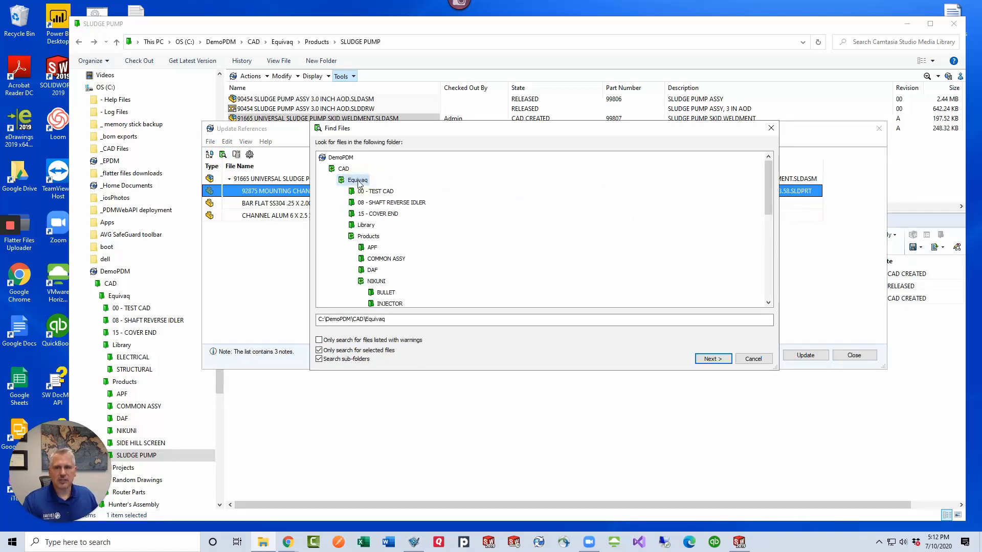
{"action": "left_click", "coordinate": [366, 225]}
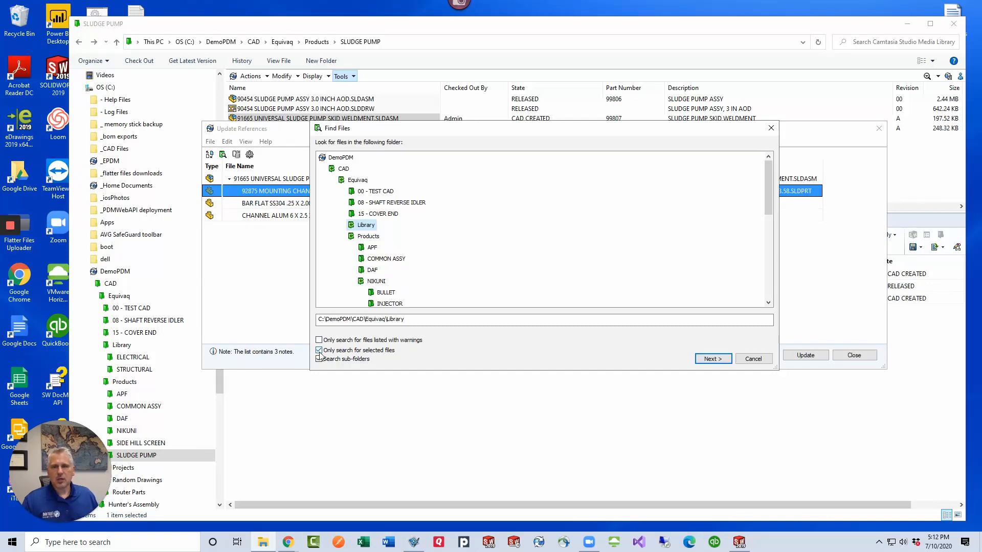
{"action": "left_click", "coordinate": [319, 359]}
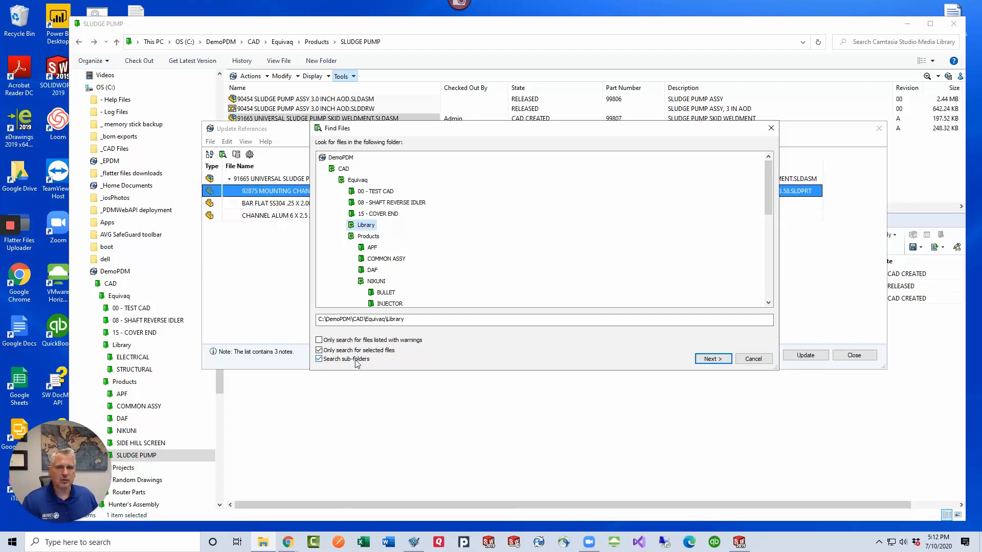
{"action": "left_click", "coordinate": [711, 359]}
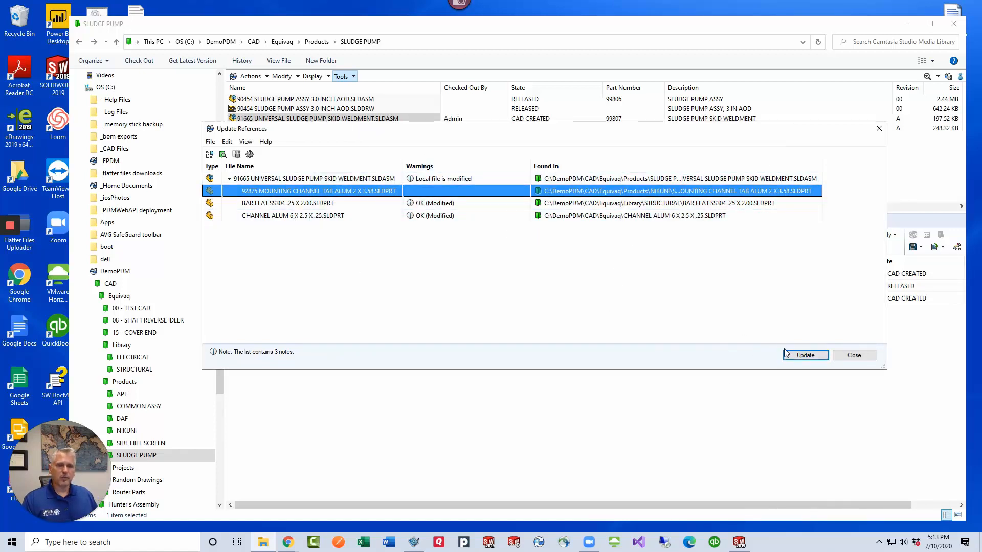
Update the weldment's references and acknowledge the success message.
{"action": "left_click", "coordinate": [805, 355]}
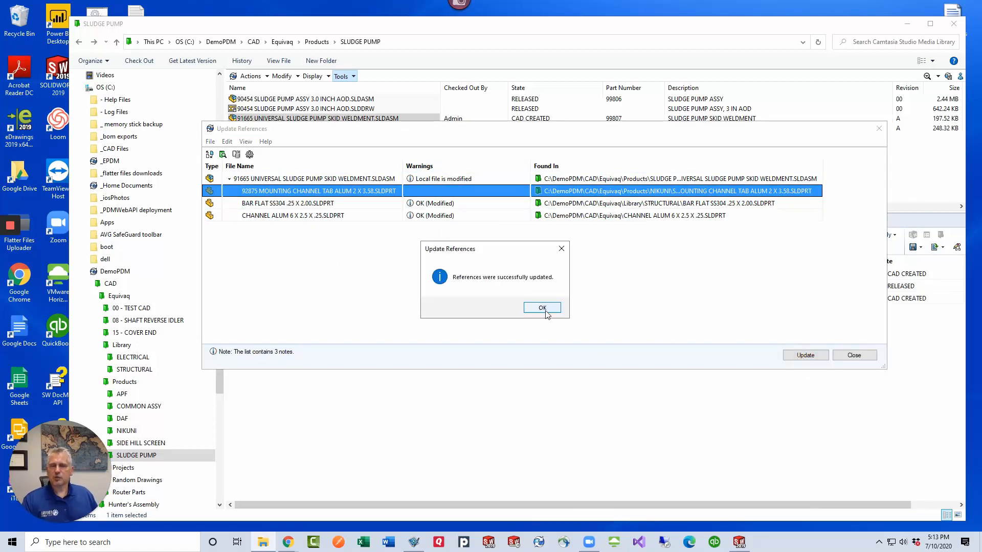
{"action": "left_click", "coordinate": [542, 308]}
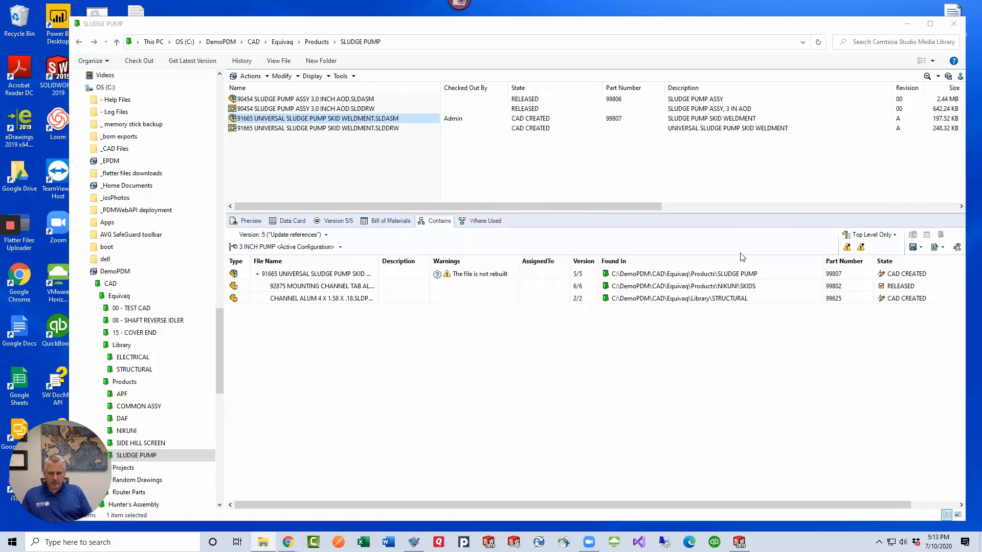
Check in the weldment with comment 'Updated references' and refresh its Contains listing to version 6.
{"action": "type", "text": "Updated references"}
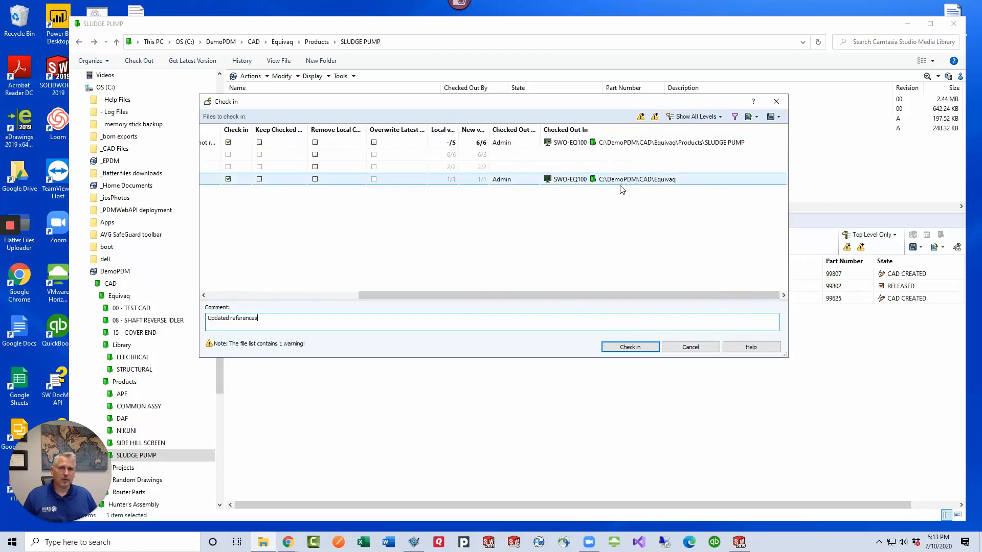
{"action": "left_click", "coordinate": [629, 347]}
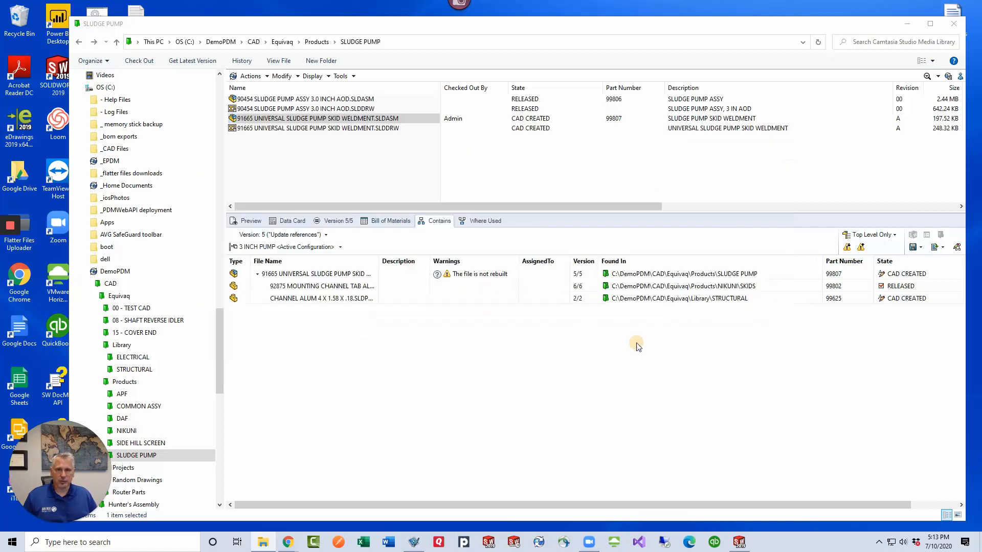
{"action": "left_click", "coordinate": [138, 61]}
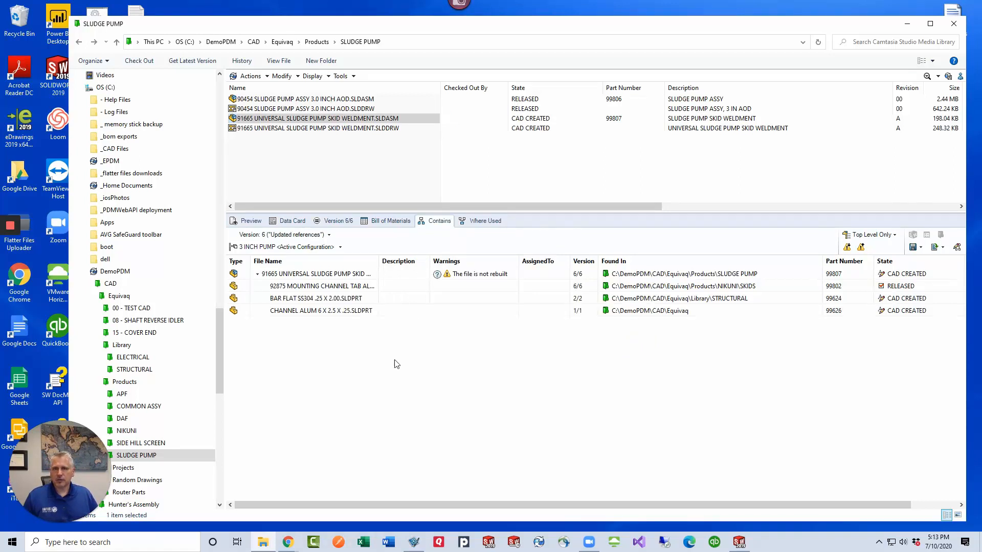
{"action": "left_click", "coordinate": [320, 286]}
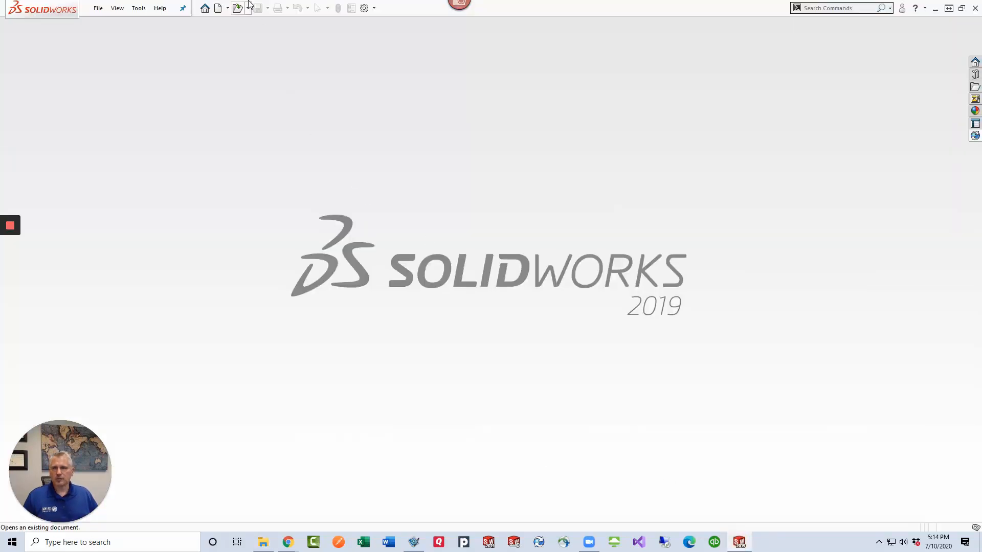
Open the 91665 skid weldment assembly from the SLUDGE PUMP vault folder after reviewing its reference locations.
{"action": "left_click", "coordinate": [236, 7]}
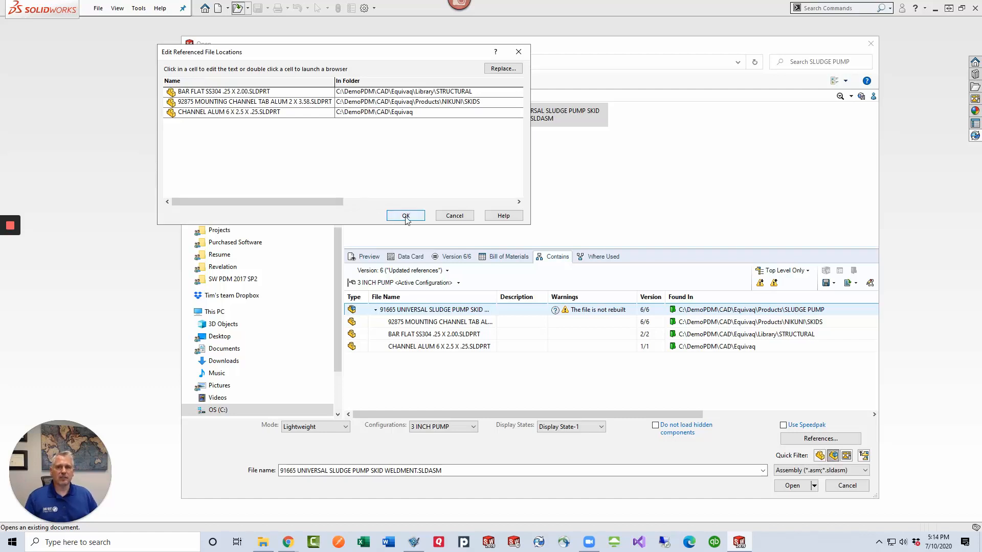
{"action": "left_click", "coordinate": [405, 216]}
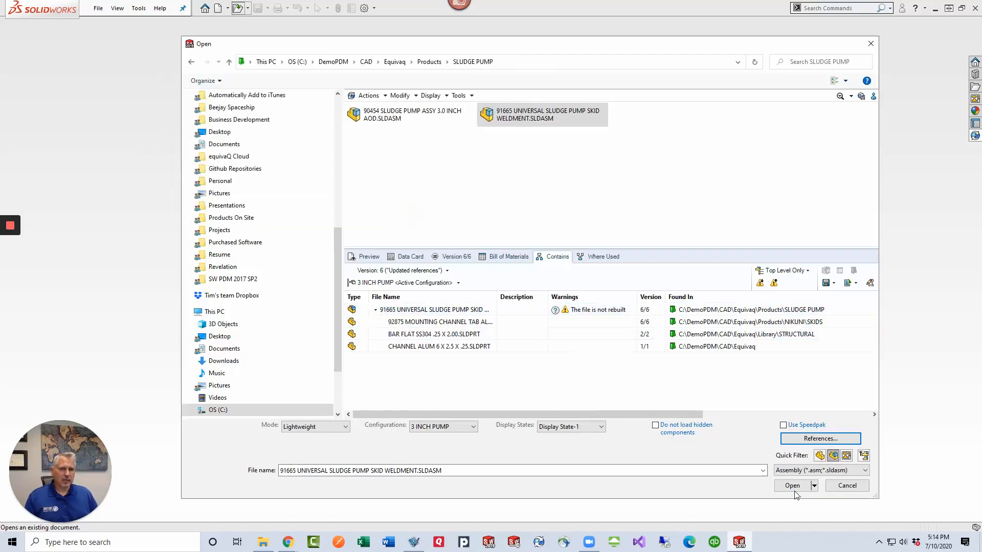
{"action": "left_click", "coordinate": [792, 484]}
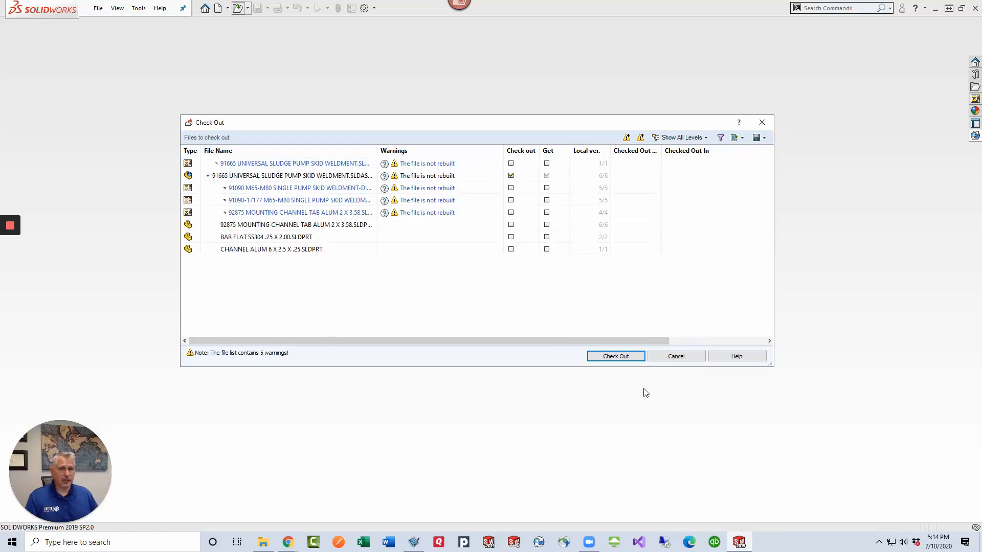
Cancel the check-out so the assembly opens read-only, showing the bar flat internal ID mismatch warning.
{"action": "left_click", "coordinate": [615, 356]}
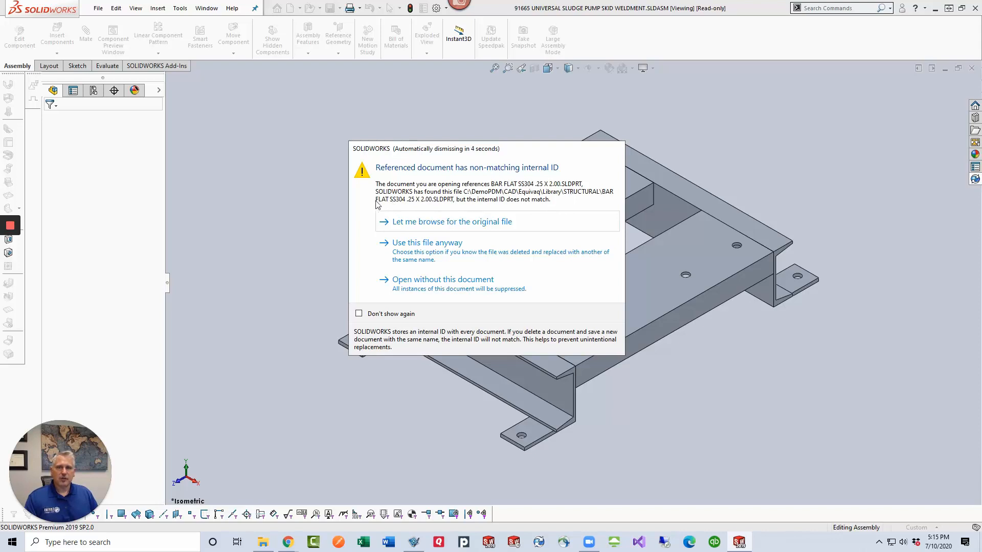
{"action": "mouse_move", "coordinate": [537, 206]}
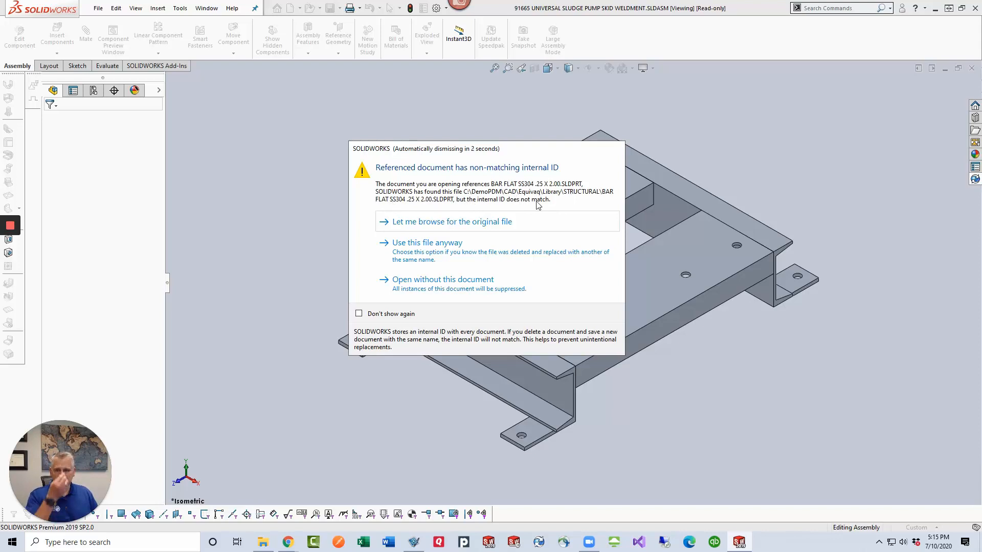